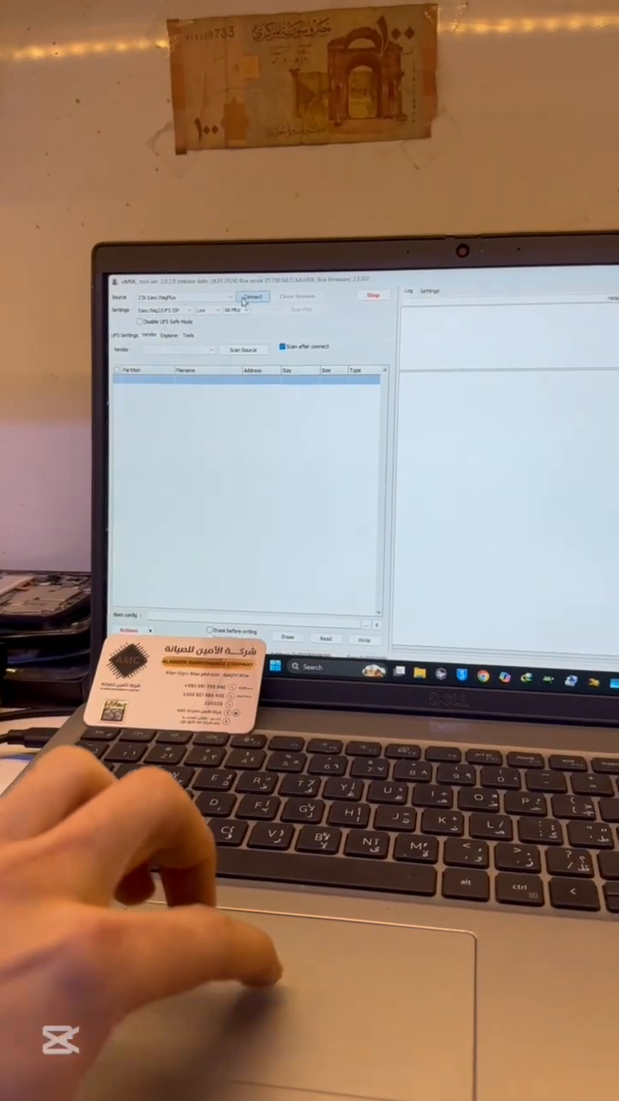
Step: Connect to the USB programmer so the log shows interface, voltage and frequency settings
left_click(251, 298)
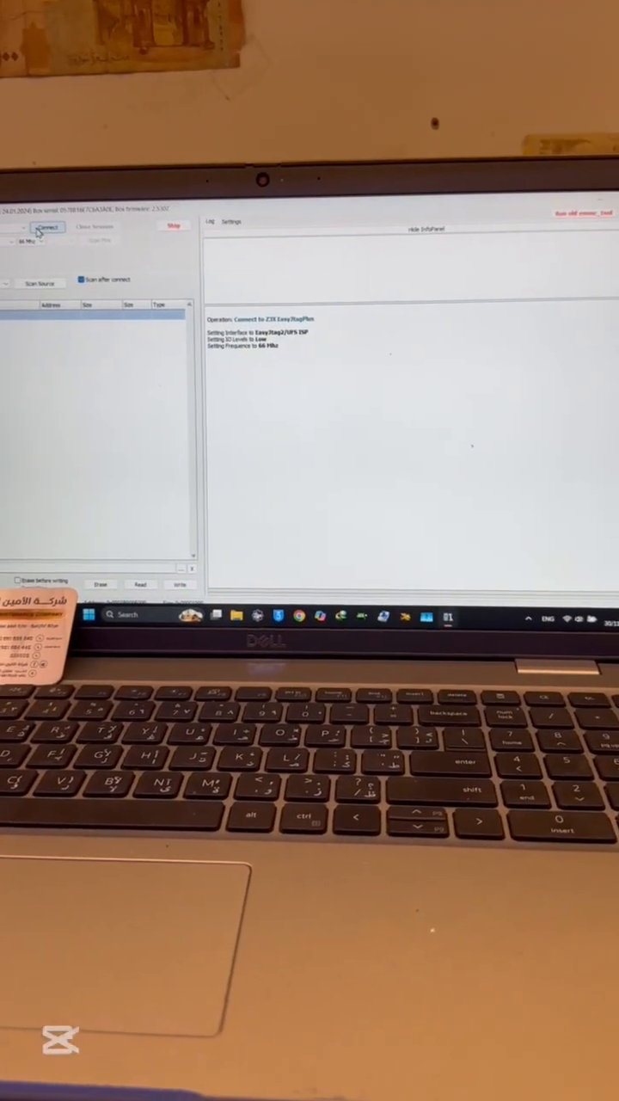